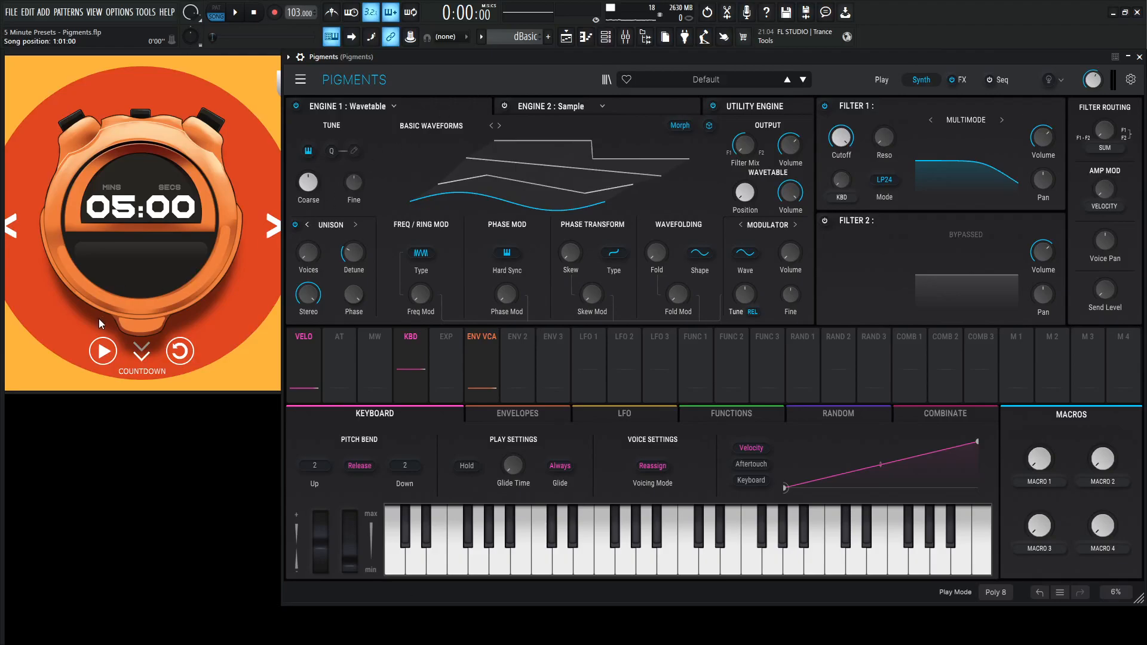
- Start the countdown timer and make Engine 1 a Harmonic engine
left_click(103, 352)
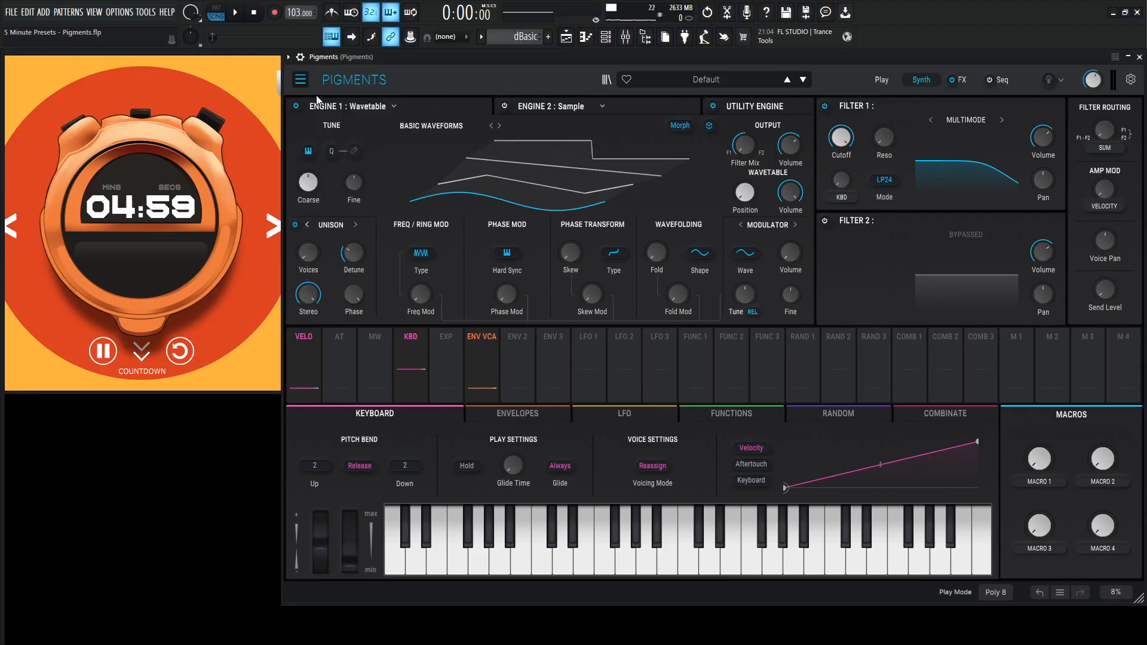
left_click(351, 107)
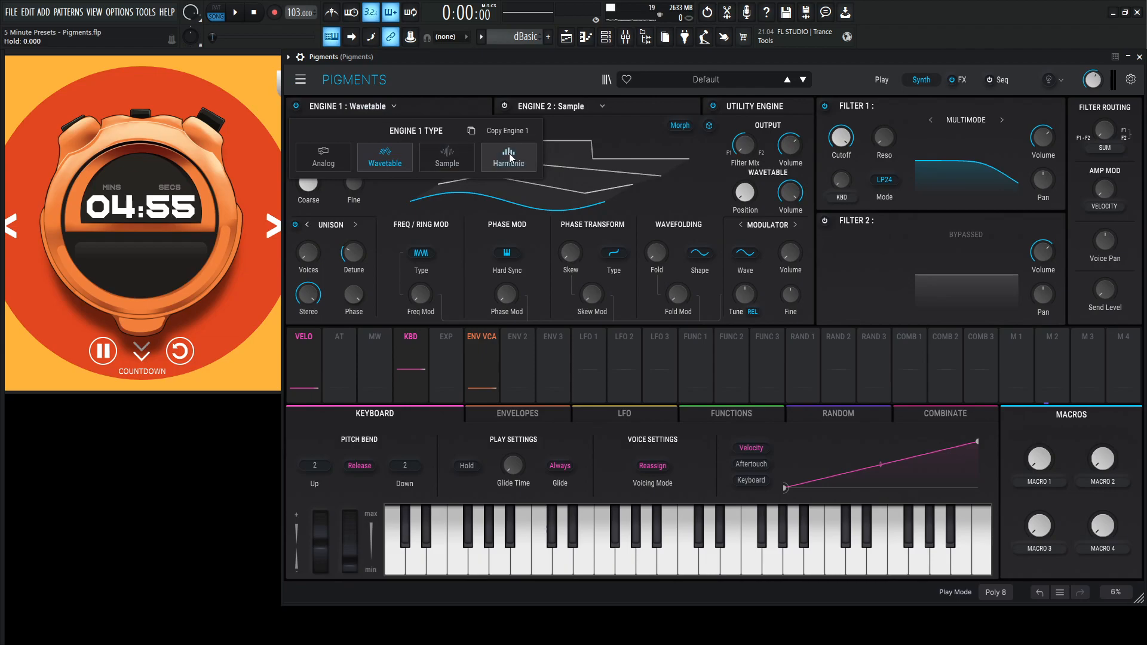
left_click(508, 157)
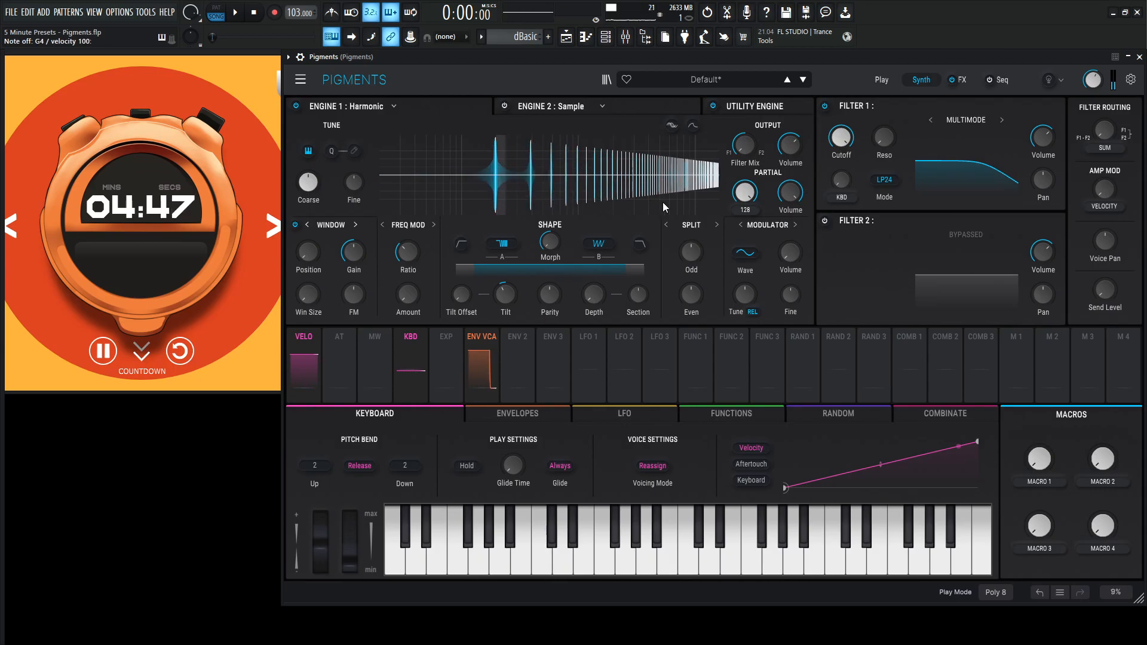
mouse_move(689, 251)
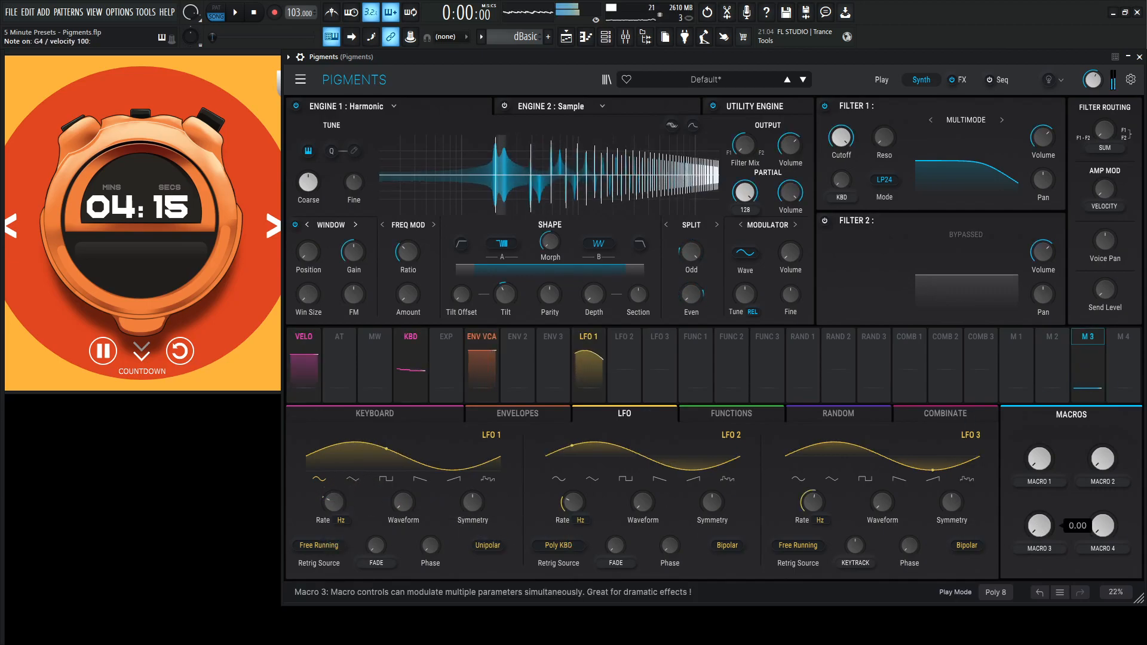
- Raise the SPEED macro to quicken LFO 1
left_click_drag(1038, 523, 1038, 504)
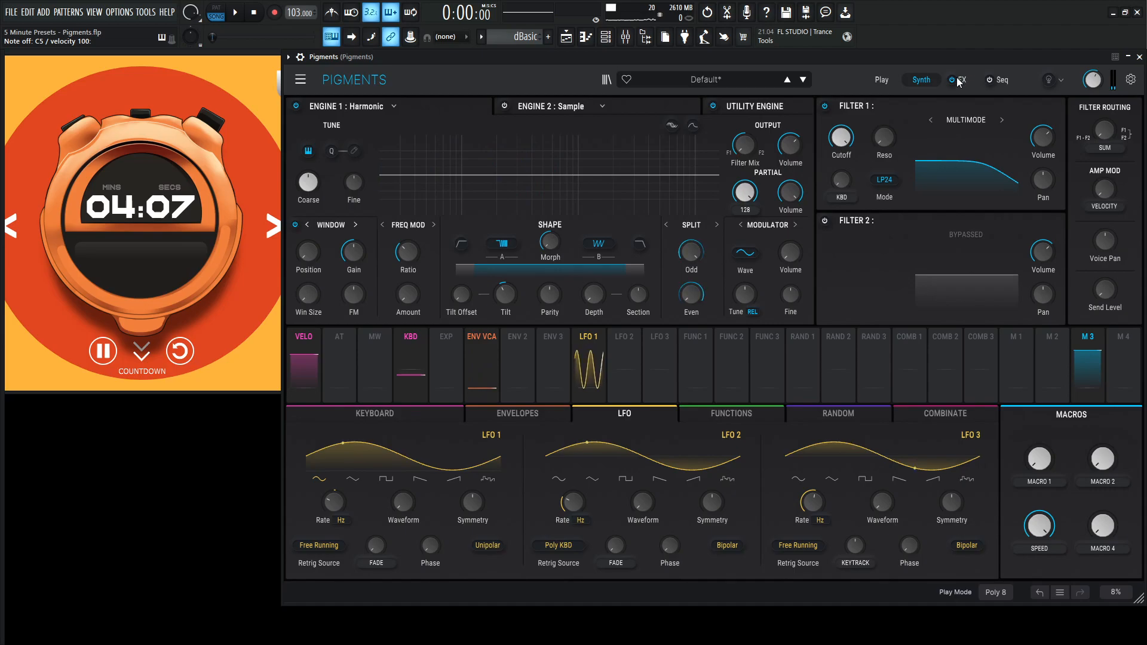
- Put Super Unison in FX A slot 1 and lower the SPEED macro to about 0.5
left_click(963, 79)
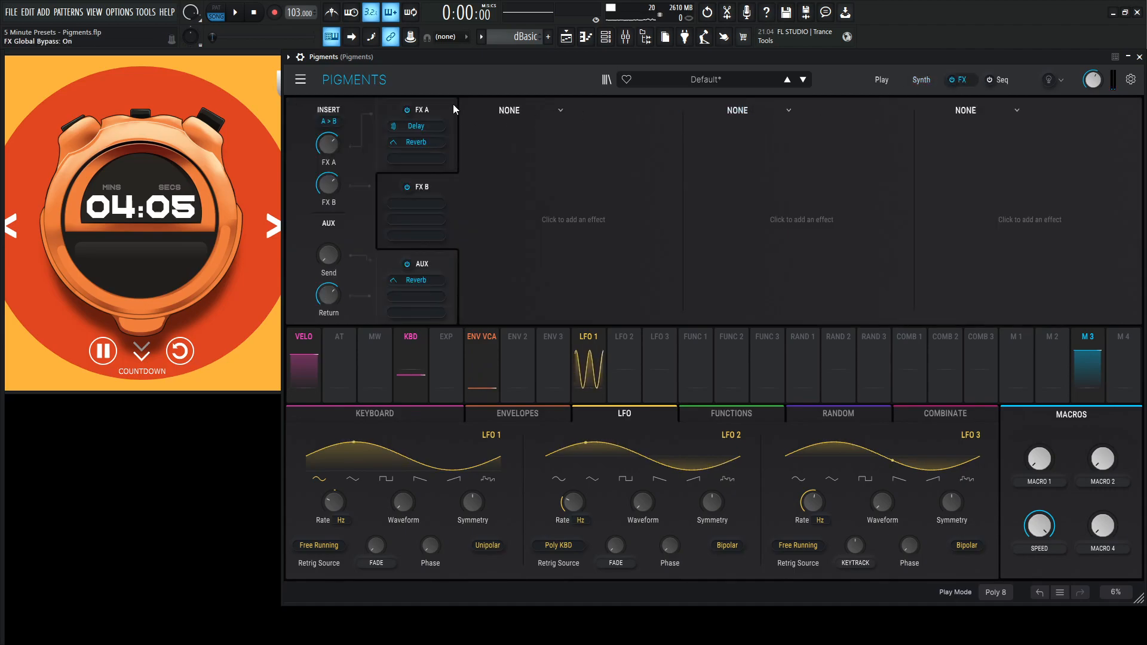
left_click(415, 125)
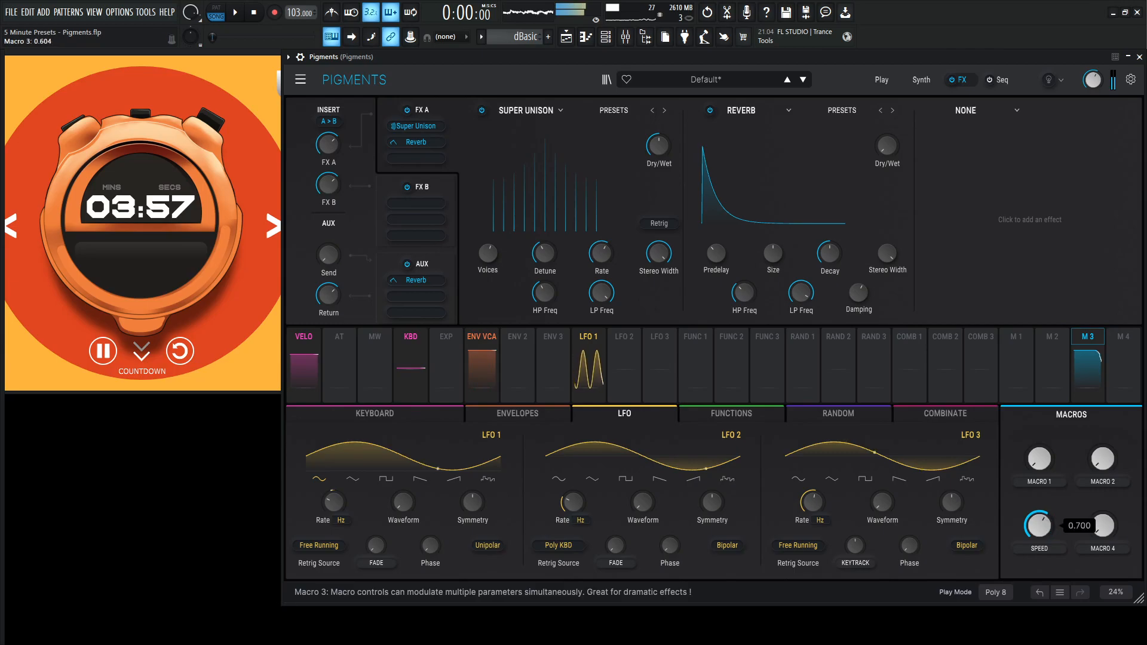
left_click_drag(1038, 523, 1038, 538)
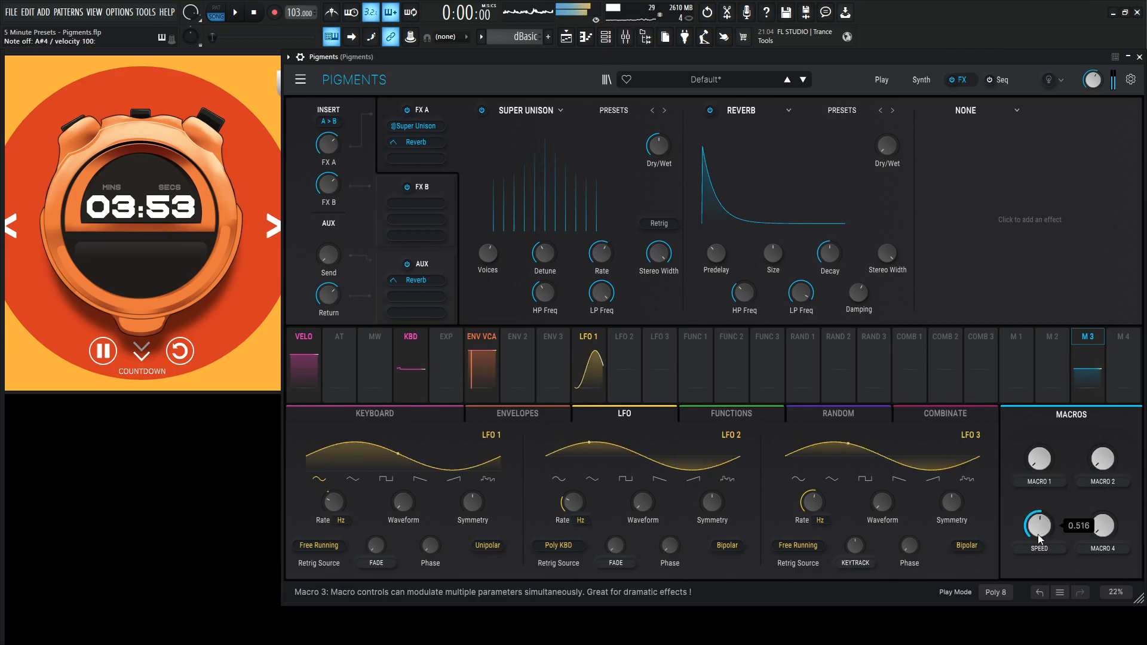
left_click(516, 414)
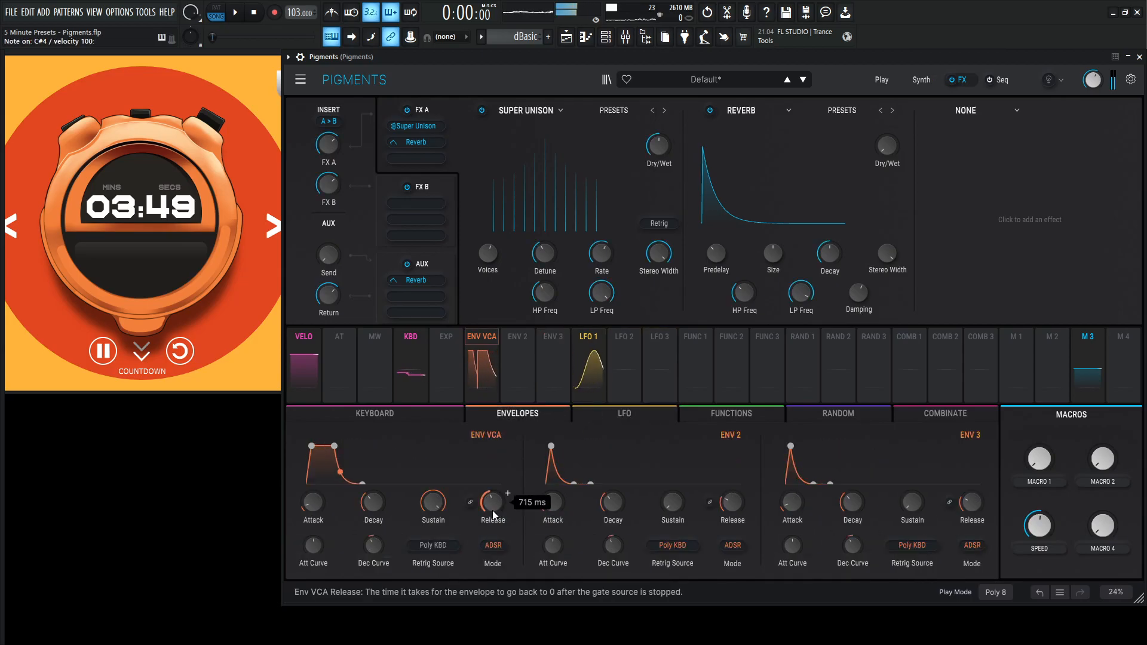
- Lengthen ENV VCA release to around 715 ms and reshape the attack curve
left_click_drag(486, 503, 486, 519)
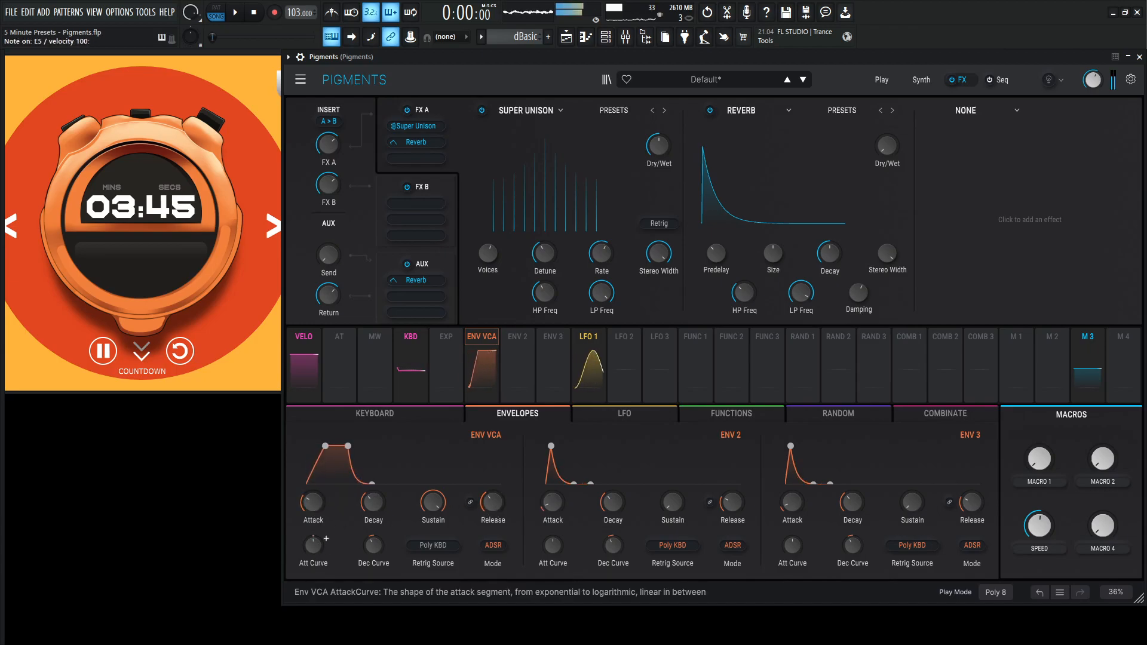
left_click_drag(312, 503, 312, 490)
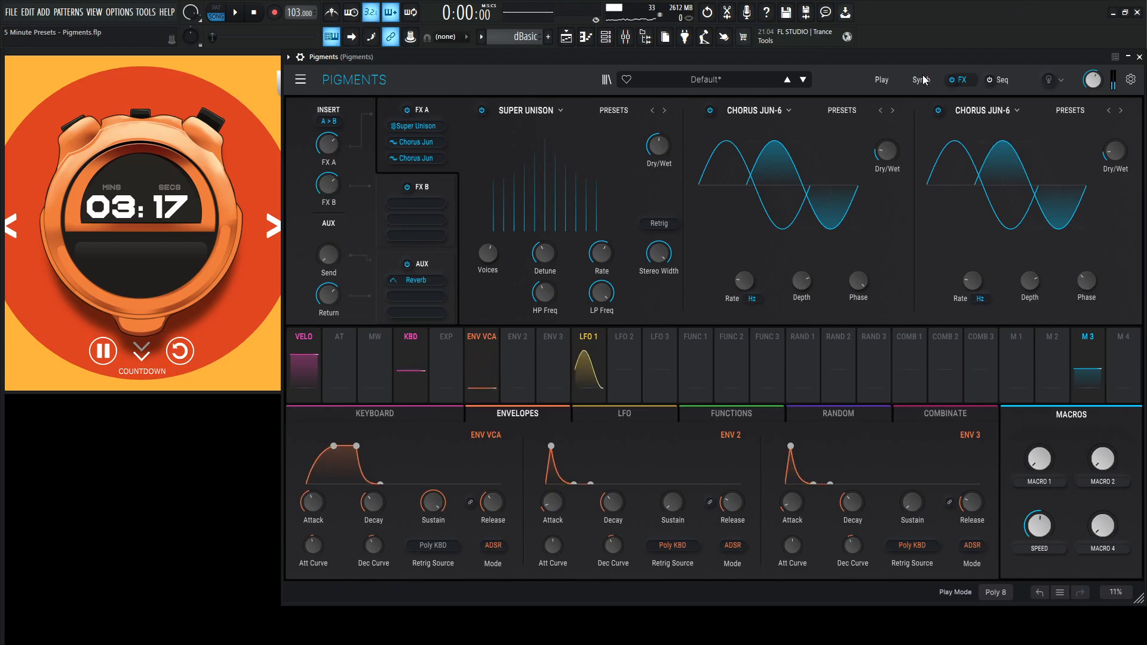
- Return to the synth engine page
left_click(919, 80)
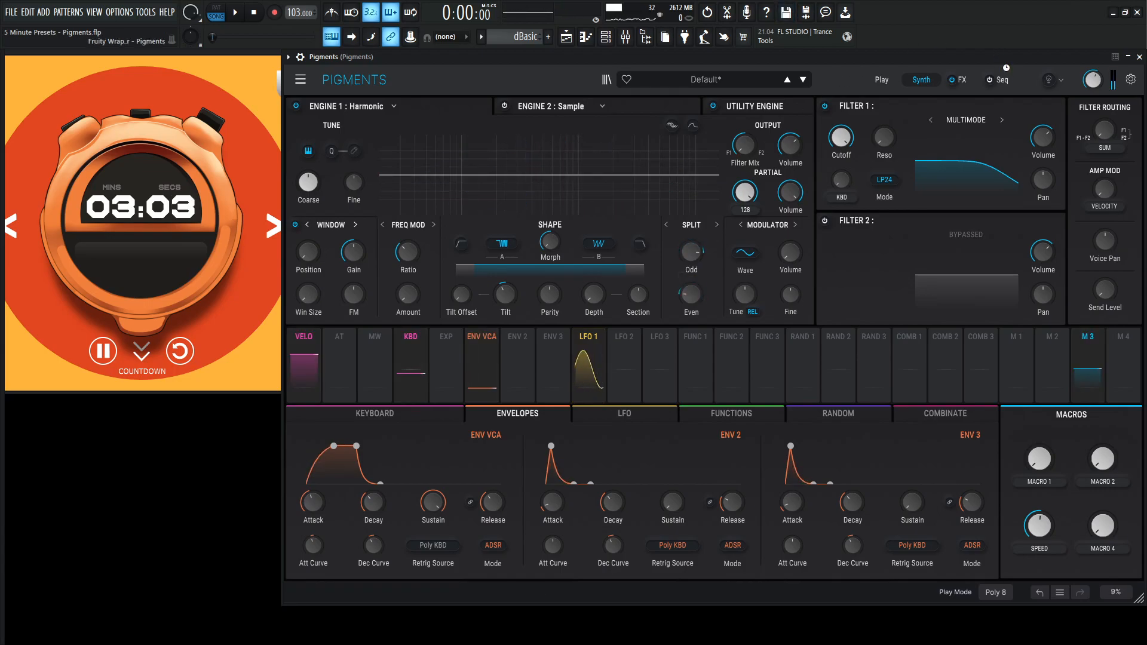
- Put a tempo-synced 1/4 ping-pong Delay in FX B slot 1 with zero fine offset
left_click(964, 79)
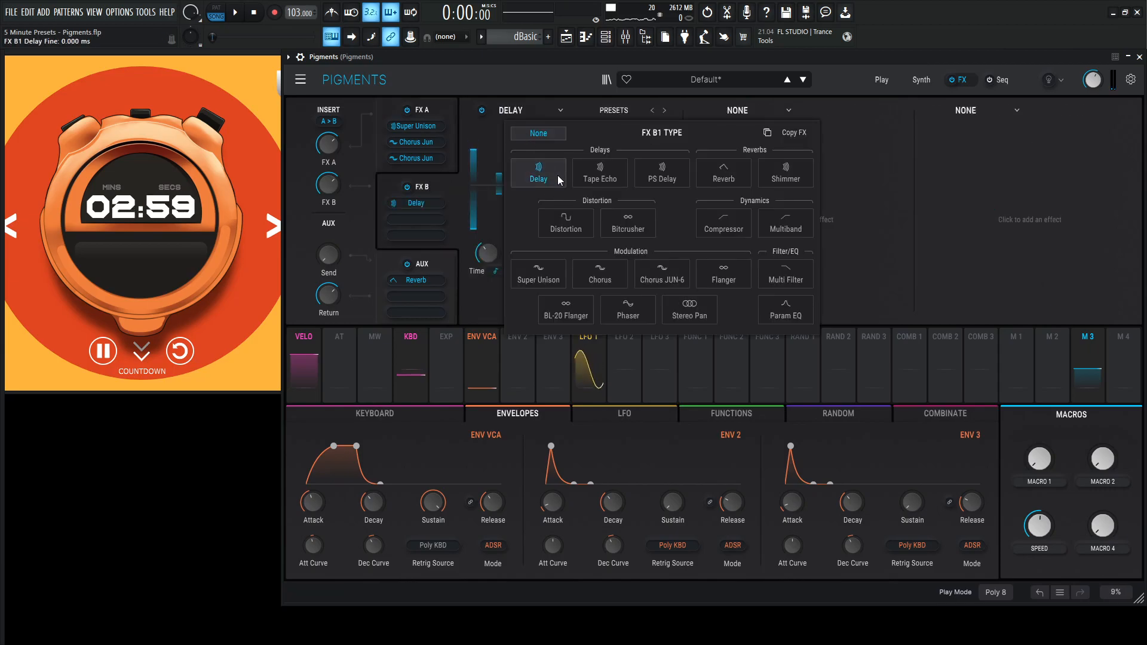
left_click(538, 173)
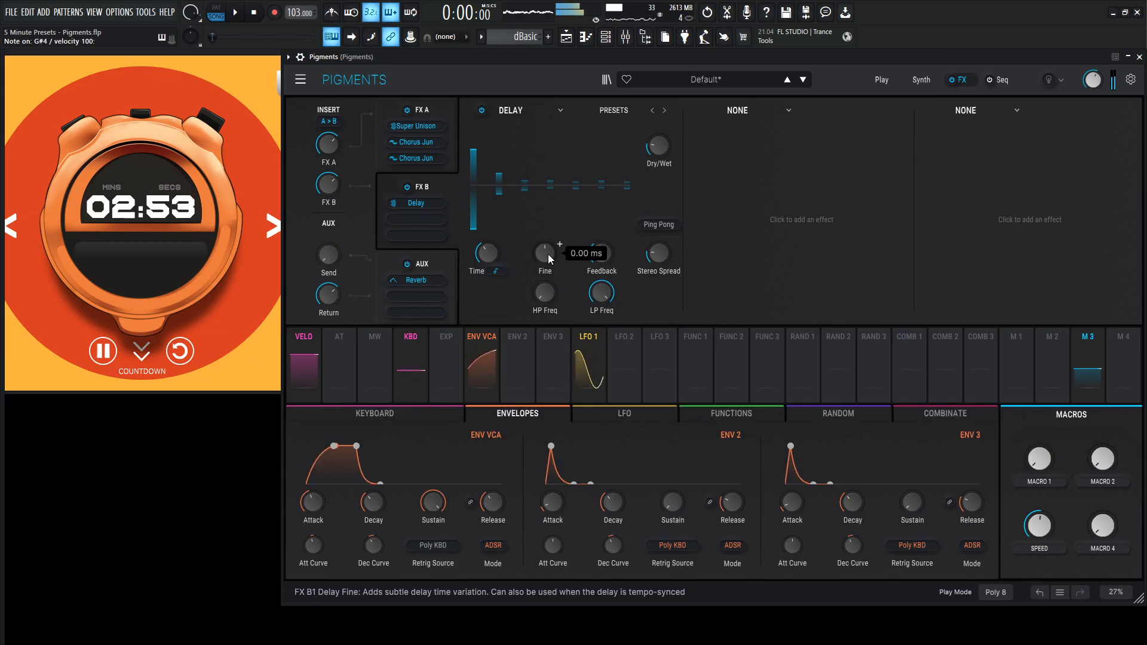
left_click(495, 271)
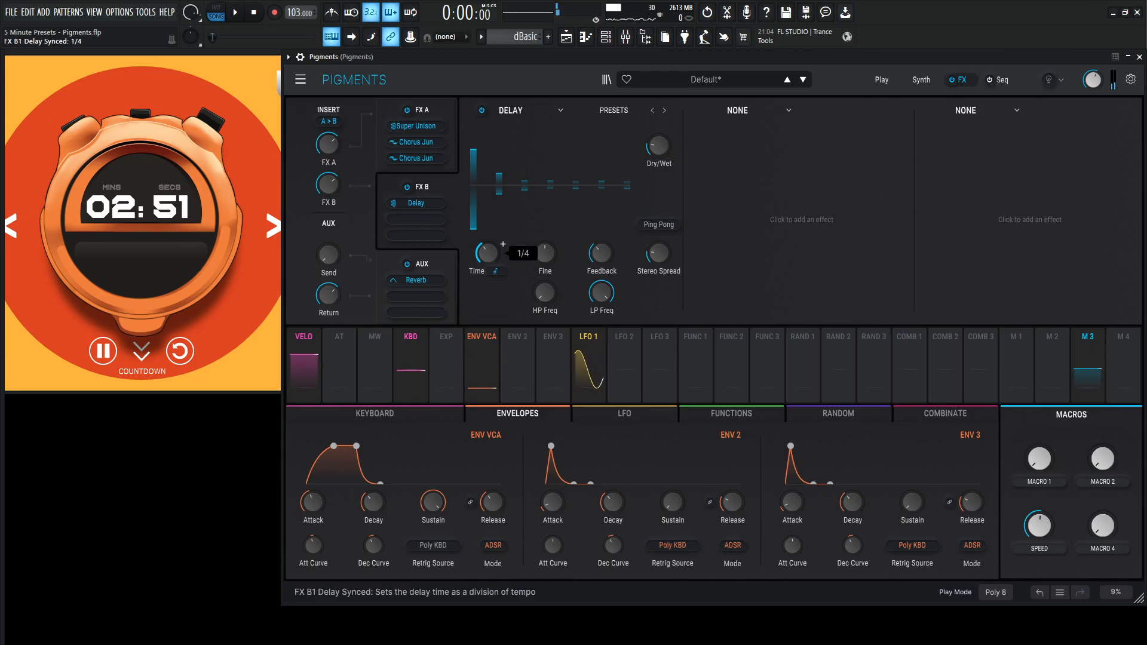
left_click_drag(487, 254, 486, 263)
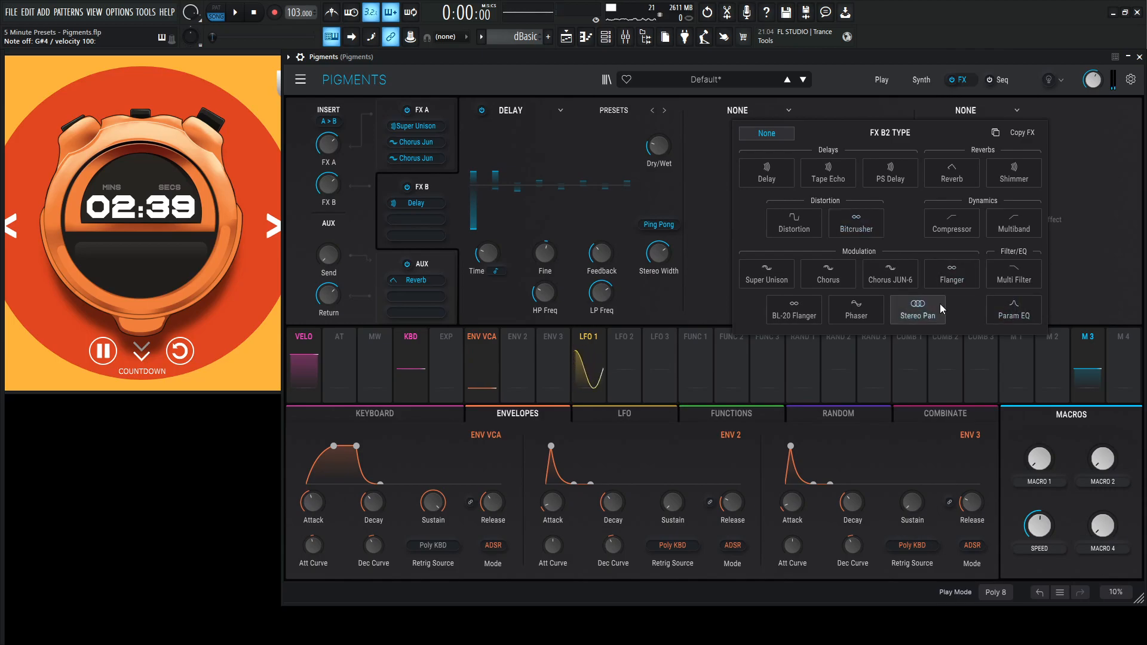
- Add a Param EQ after the delay with a peak 1 cut and slight high-shelf boost
left_click(1014, 309)
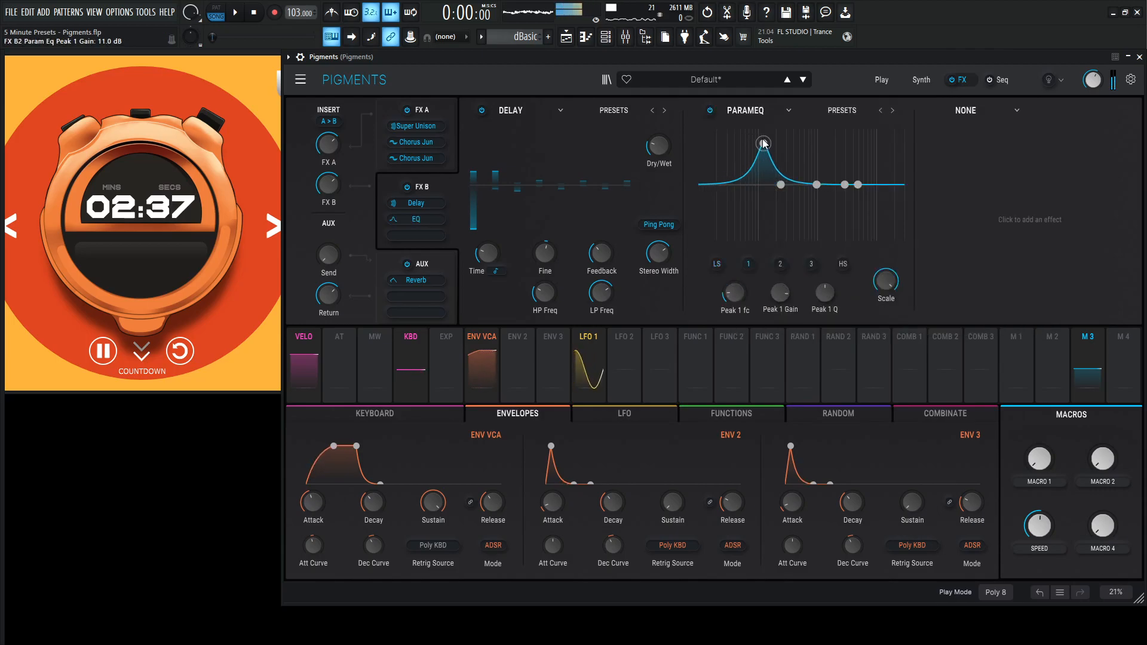
left_click_drag(762, 142, 762, 191)
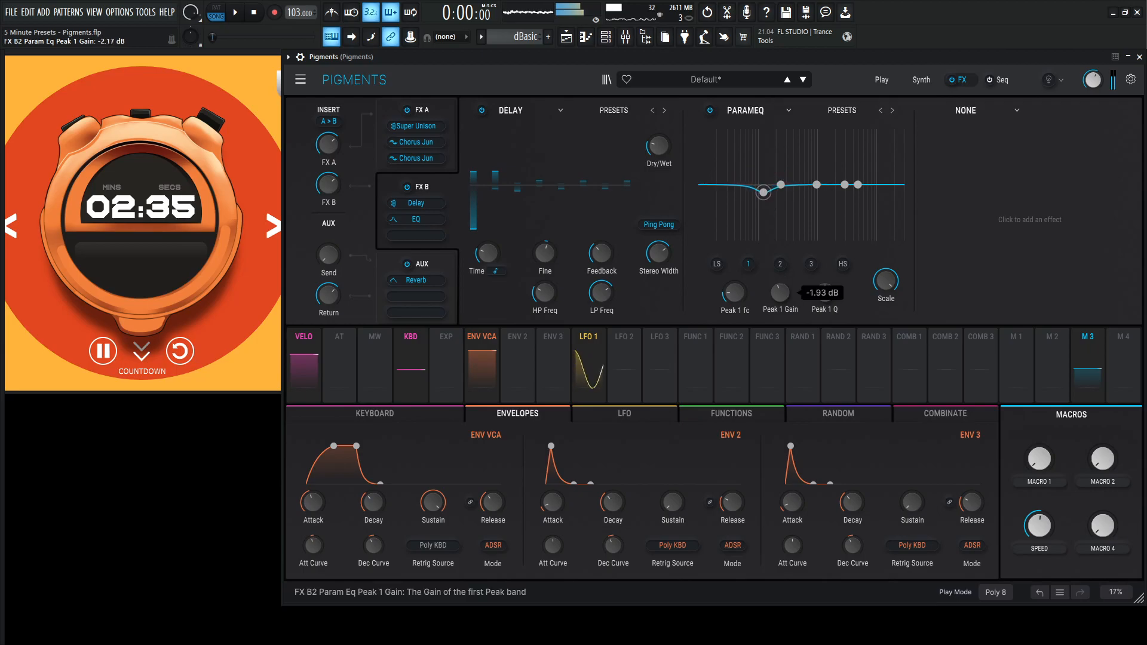
left_click_drag(855, 180, 862, 176)
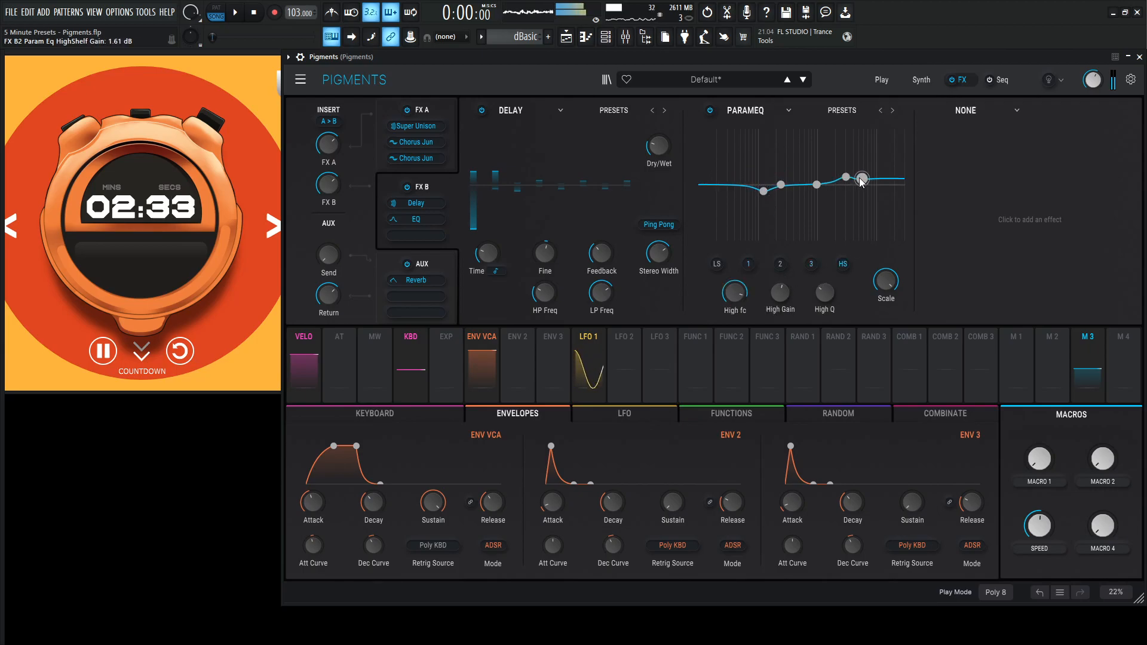
left_click(966, 110)
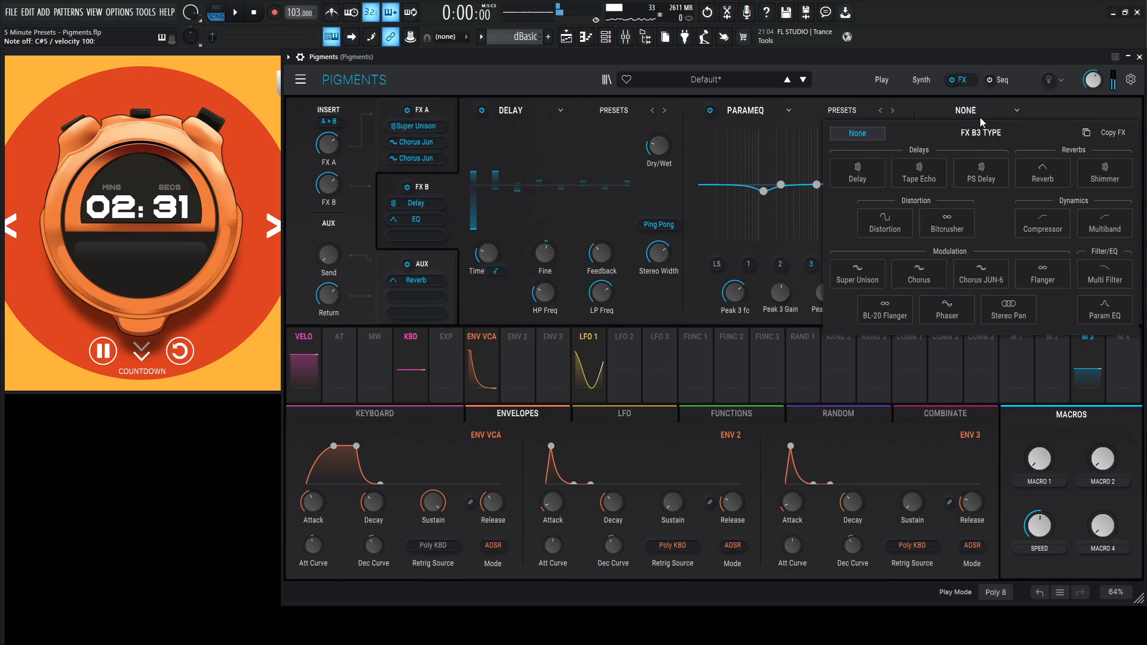
- Add a Reverb as the third FX B effect
left_click(1042, 172)
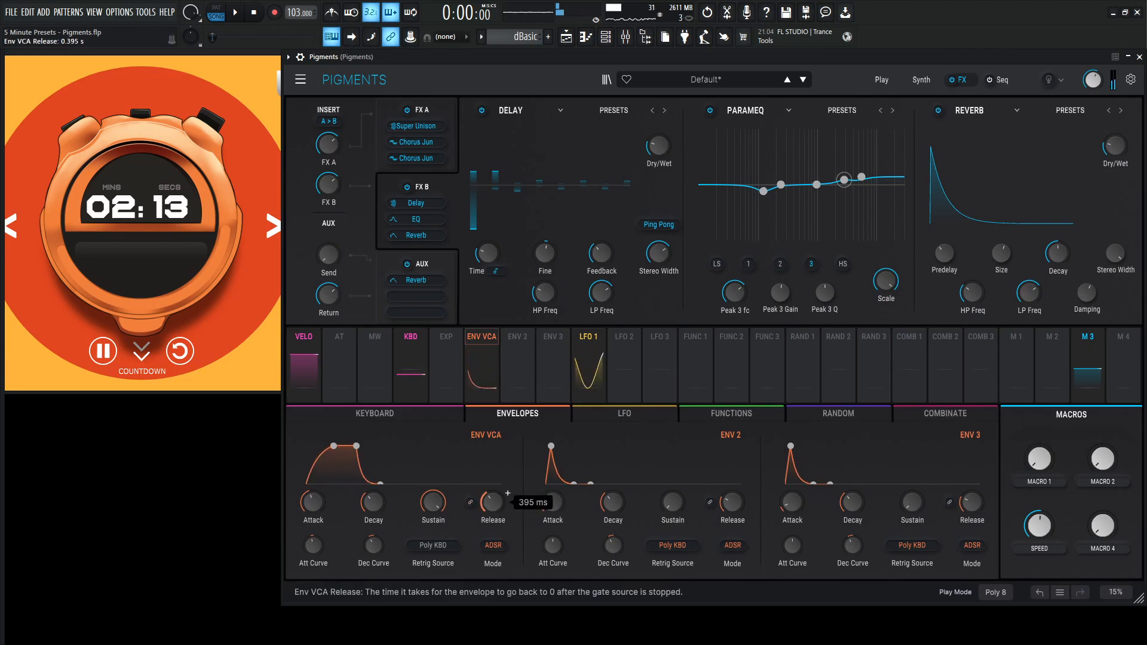
- Adjust the Super Unison dry/wet mix toward 0%
left_click_drag(491, 503, 496, 468)
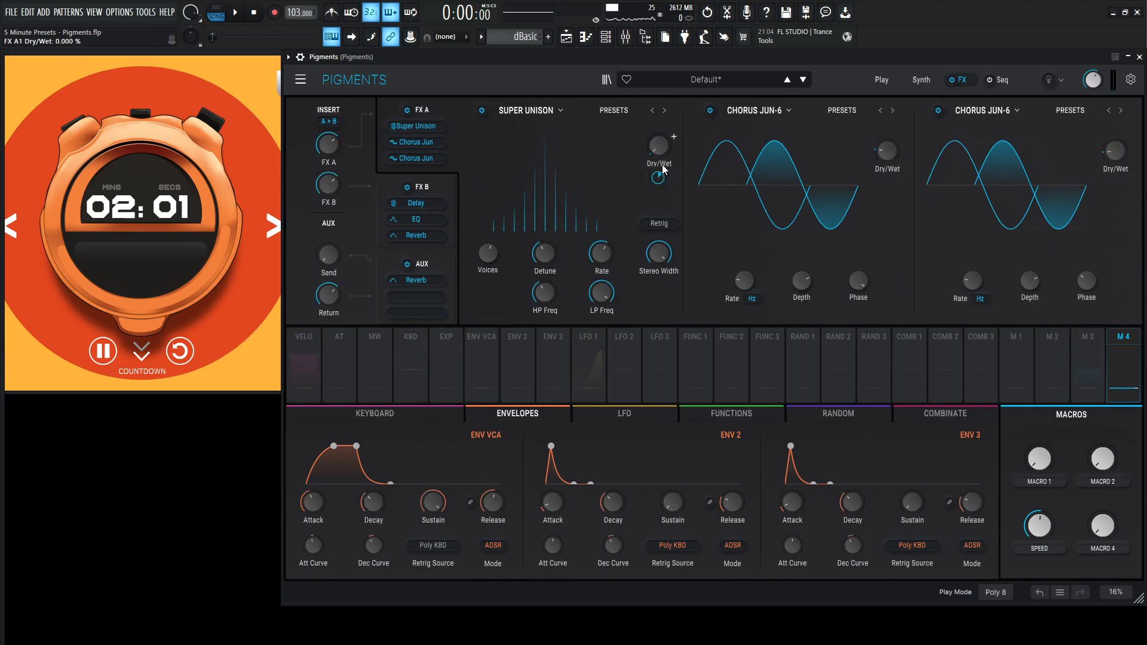
mouse_move(885, 150)
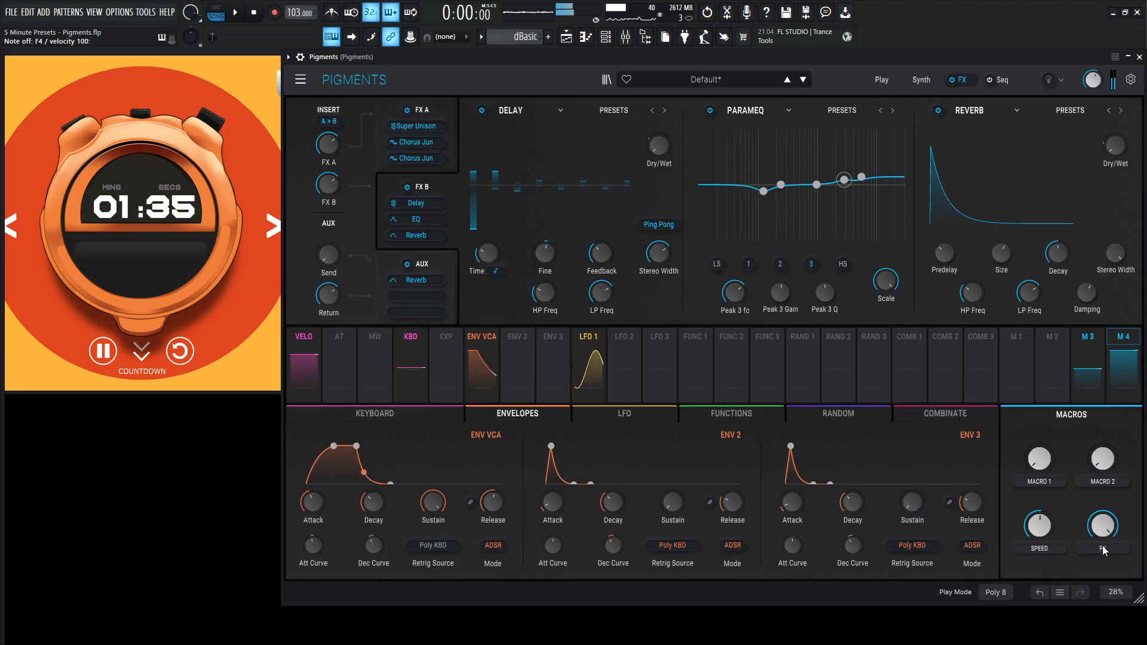
- Lower Filter 1 cutoff to around 1.2 kHz and adjust its resonance
left_click(920, 79)
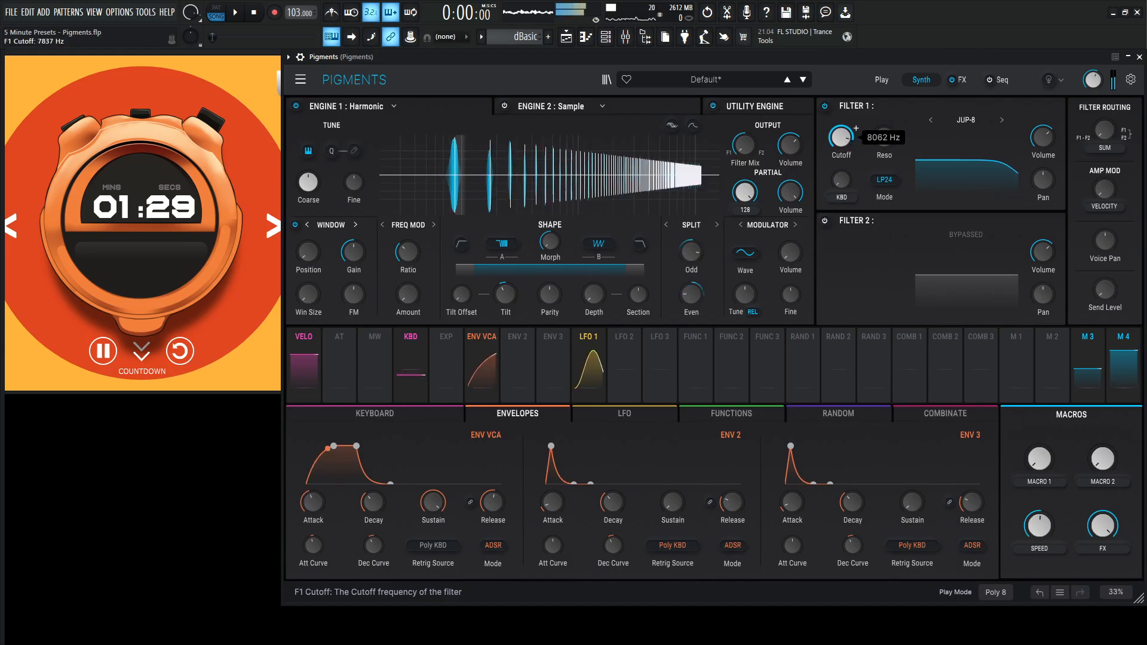
left_click_drag(839, 136, 840, 168)
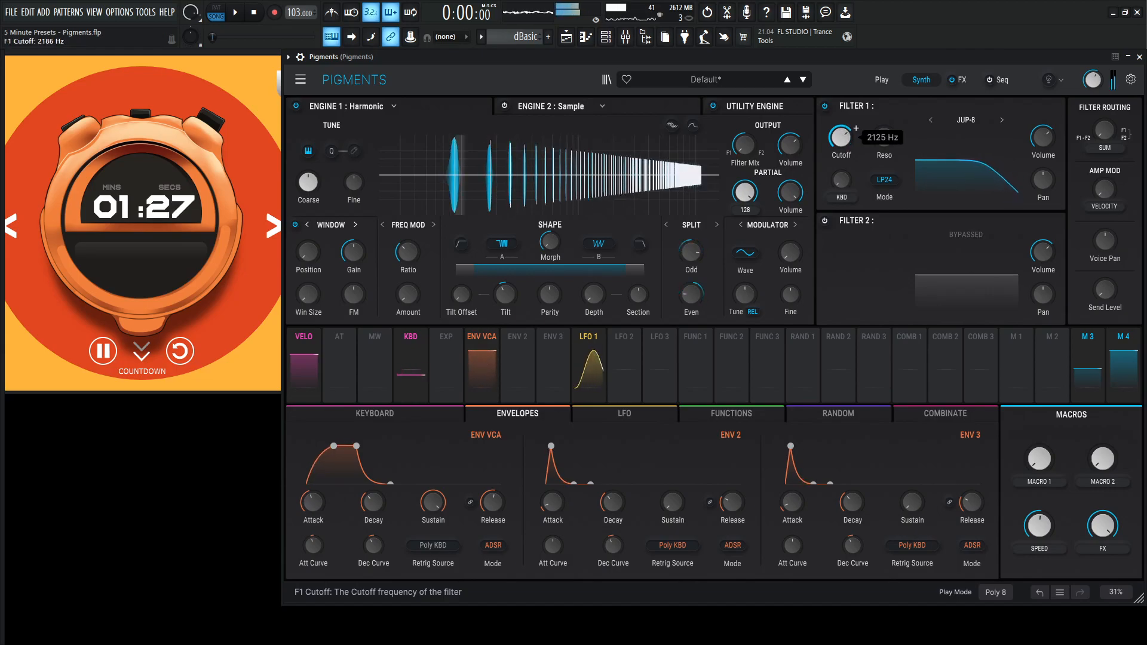
left_click_drag(840, 135, 840, 128)
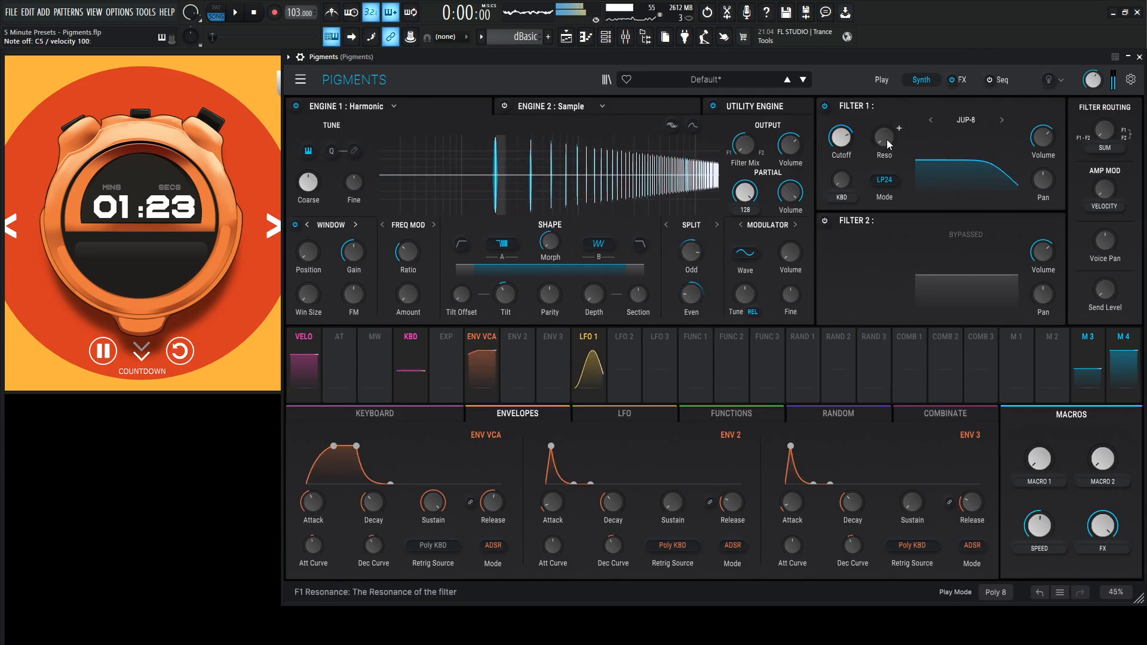
left_click_drag(839, 139, 840, 135)
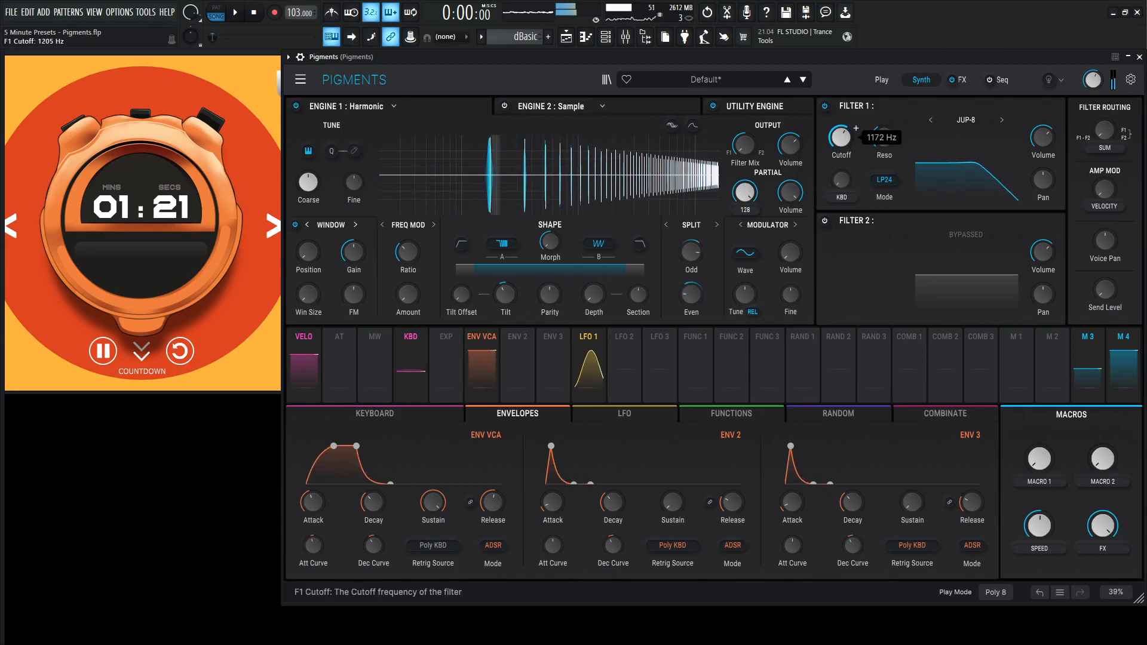
- Try the Matrix 12 model at reso 0.3, cutoff ~3 kHz, then return to Jup-8
left_click(965, 120)
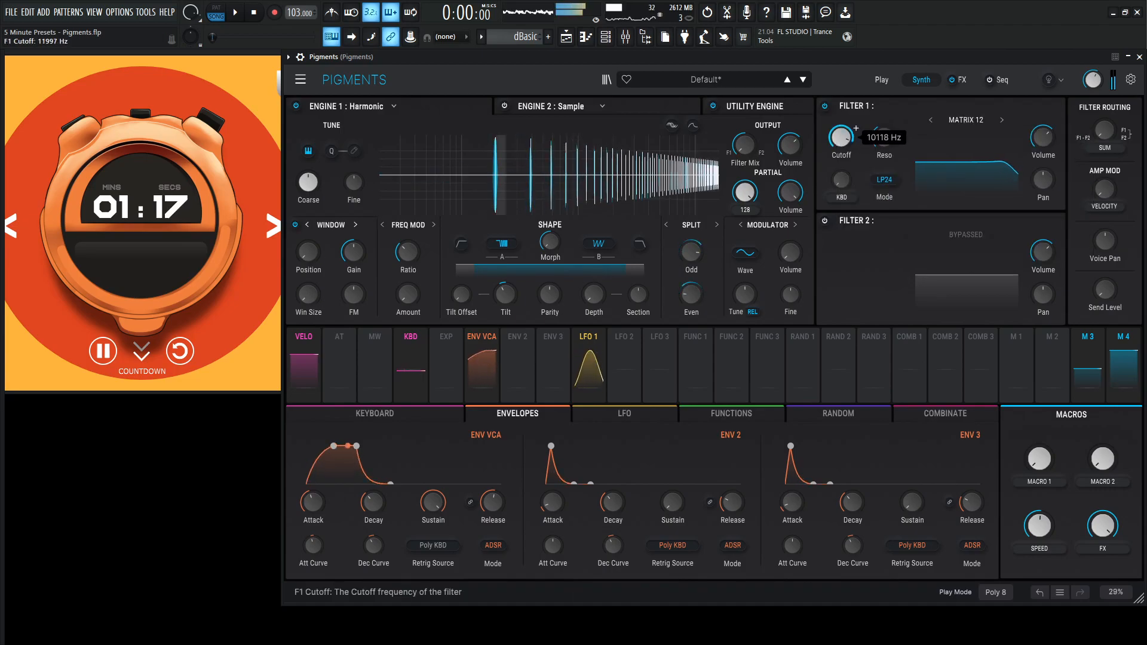
left_click_drag(840, 135, 840, 168)
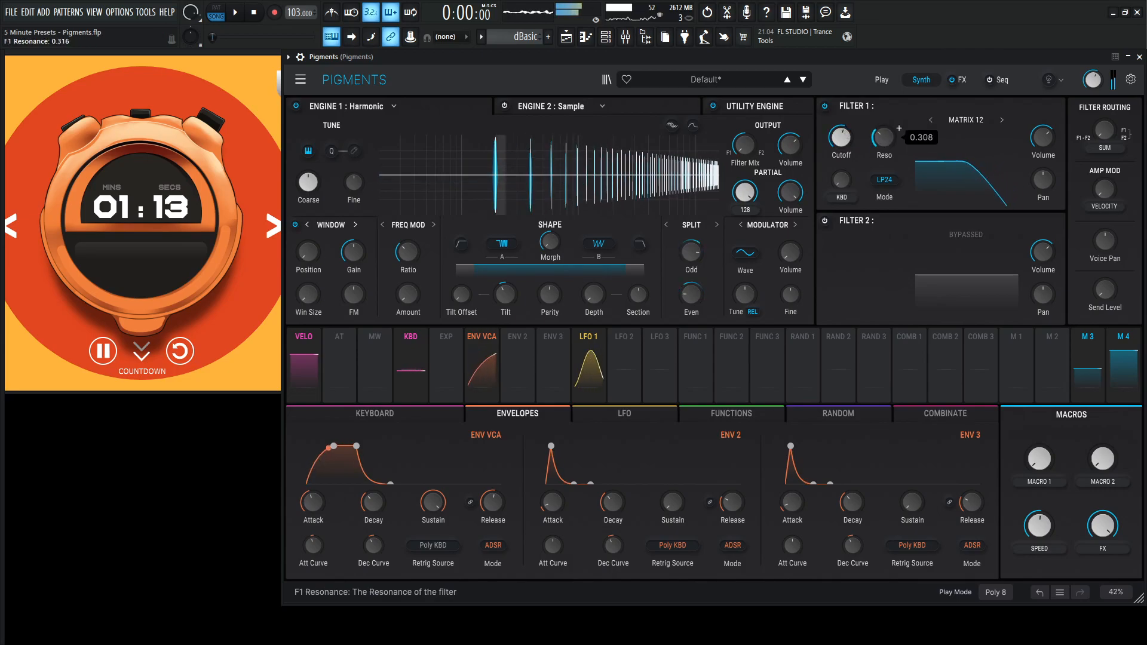
left_click_drag(840, 138, 840, 135)
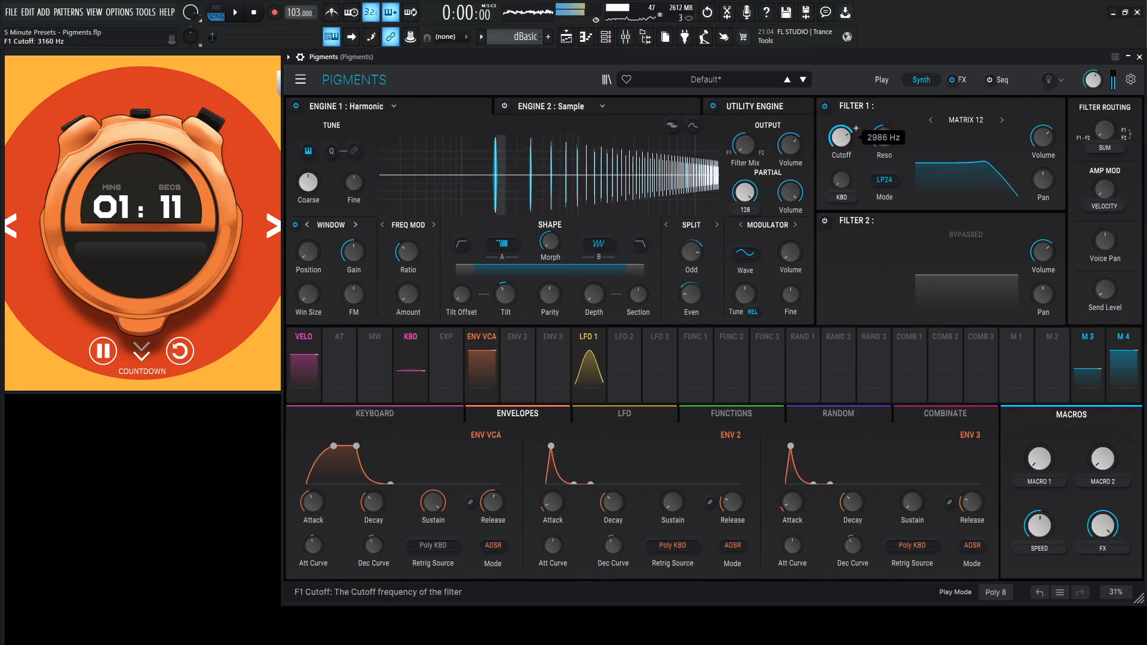
left_click(851, 105)
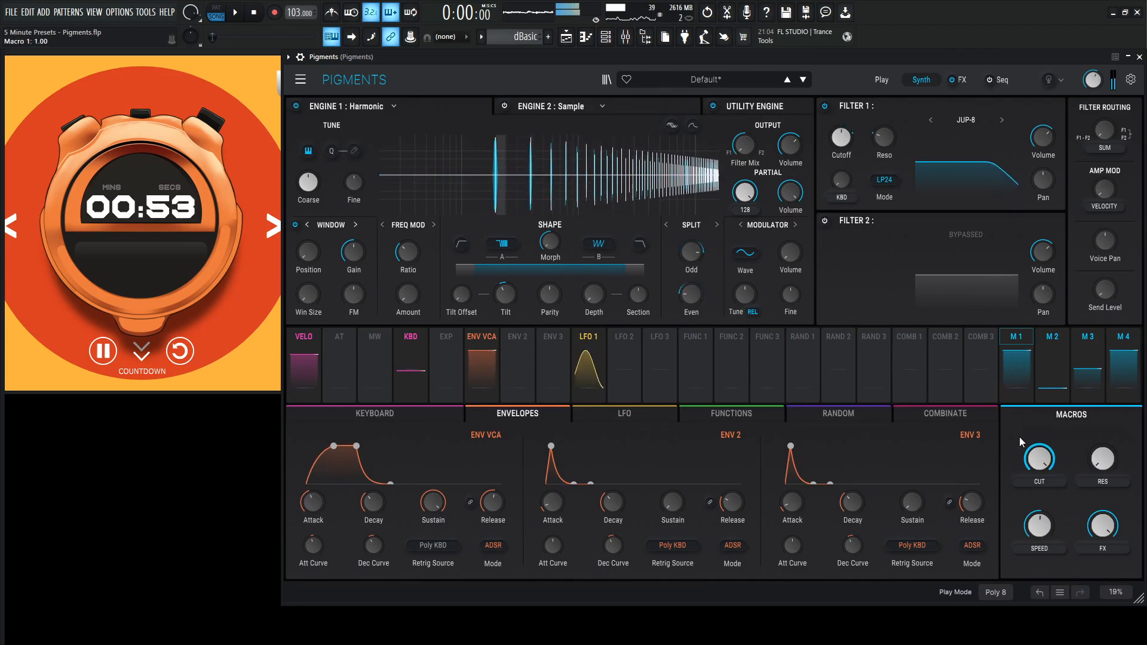
mouse_move(840, 137)
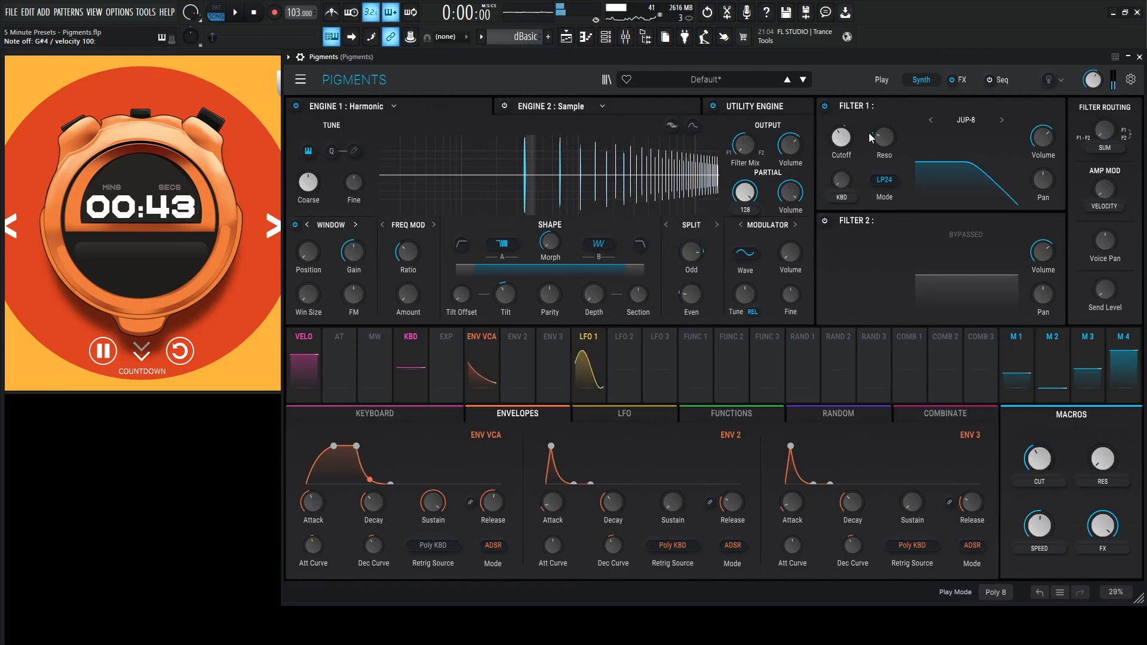
mouse_move(1087, 436)
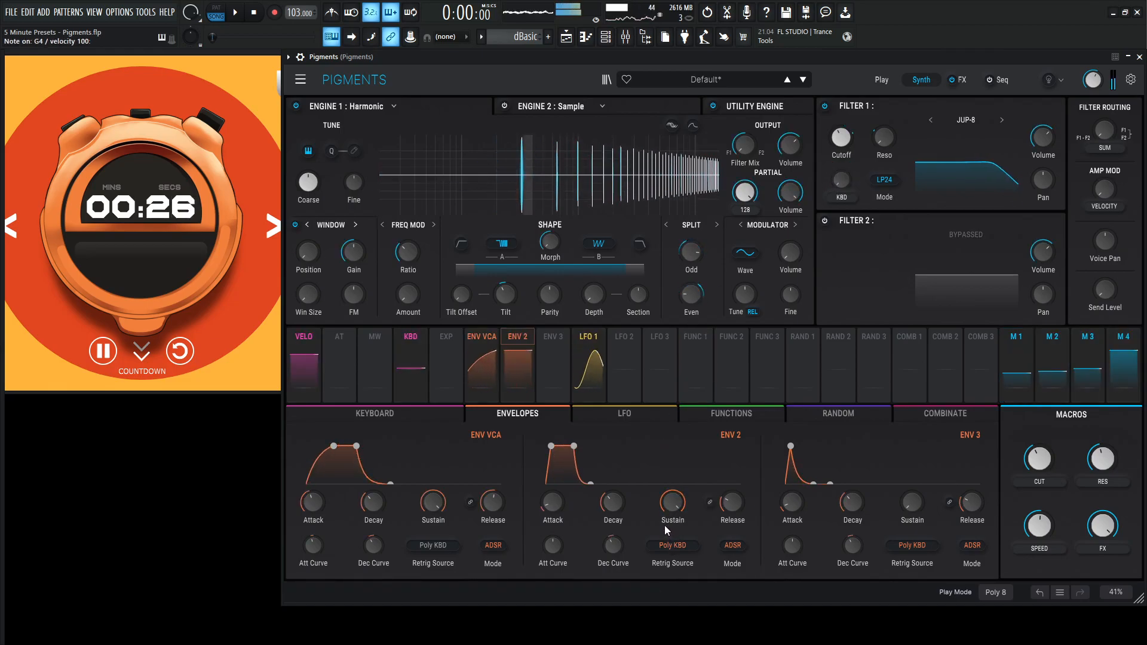
- Lengthen ENV 2 attack to about 577 ms for a gradual swell
left_click_drag(552, 500, 552, 482)
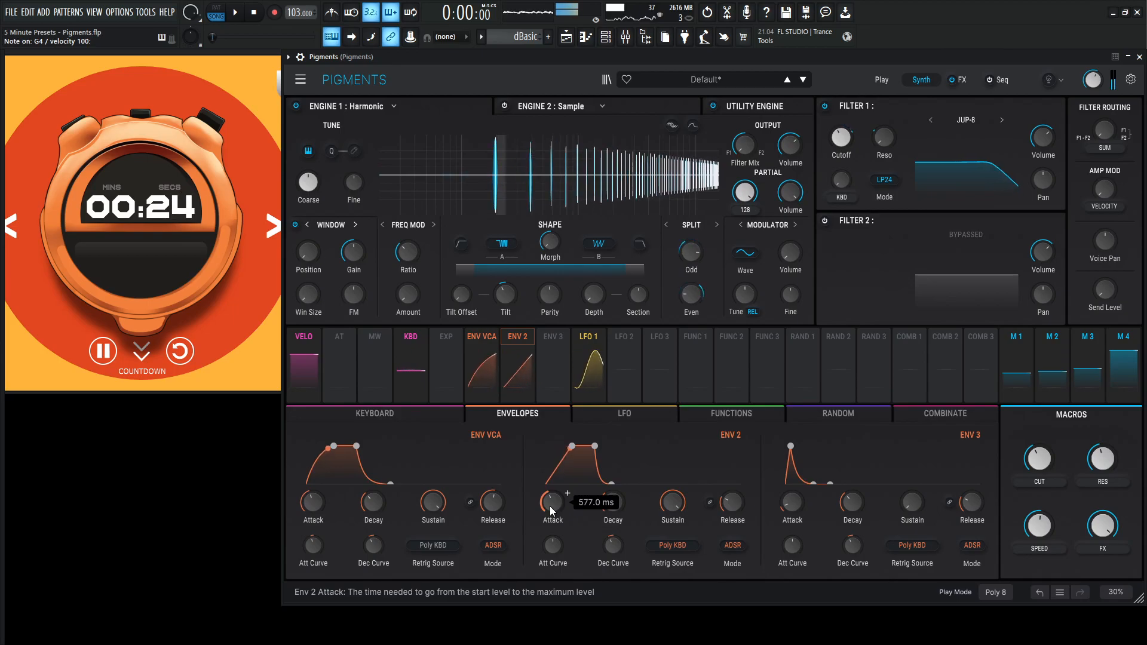
left_click_drag(552, 503, 552, 486)
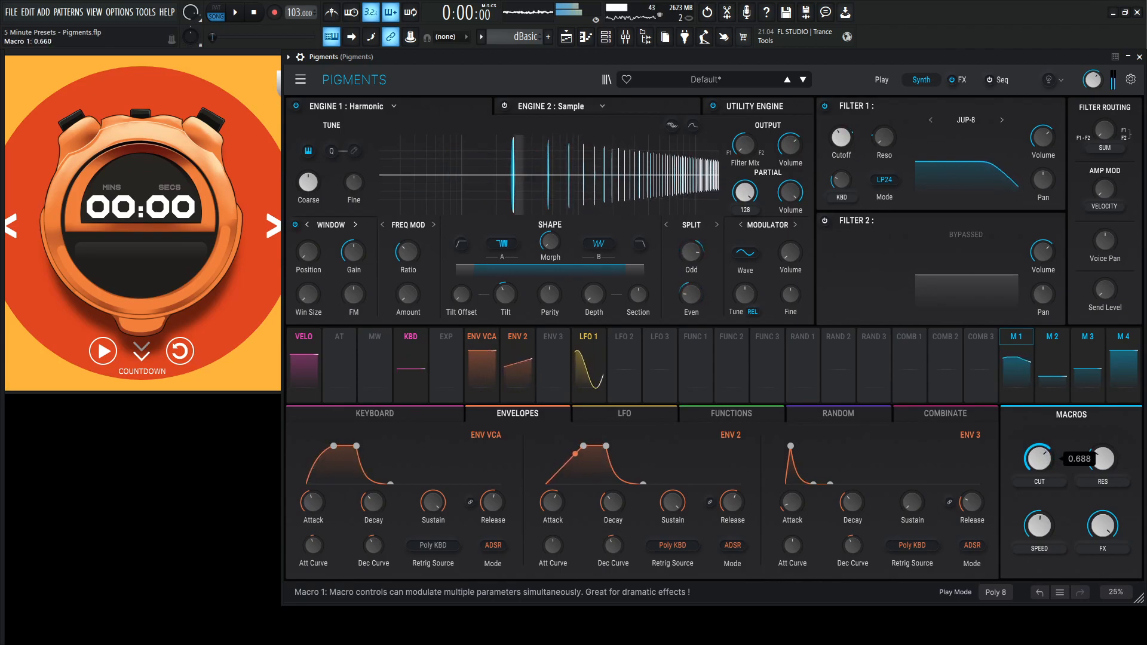
- Set the CUT macro to about 0.7 and return to the FX B chain of Delay, Param EQ and Reverb
left_click(1087, 337)
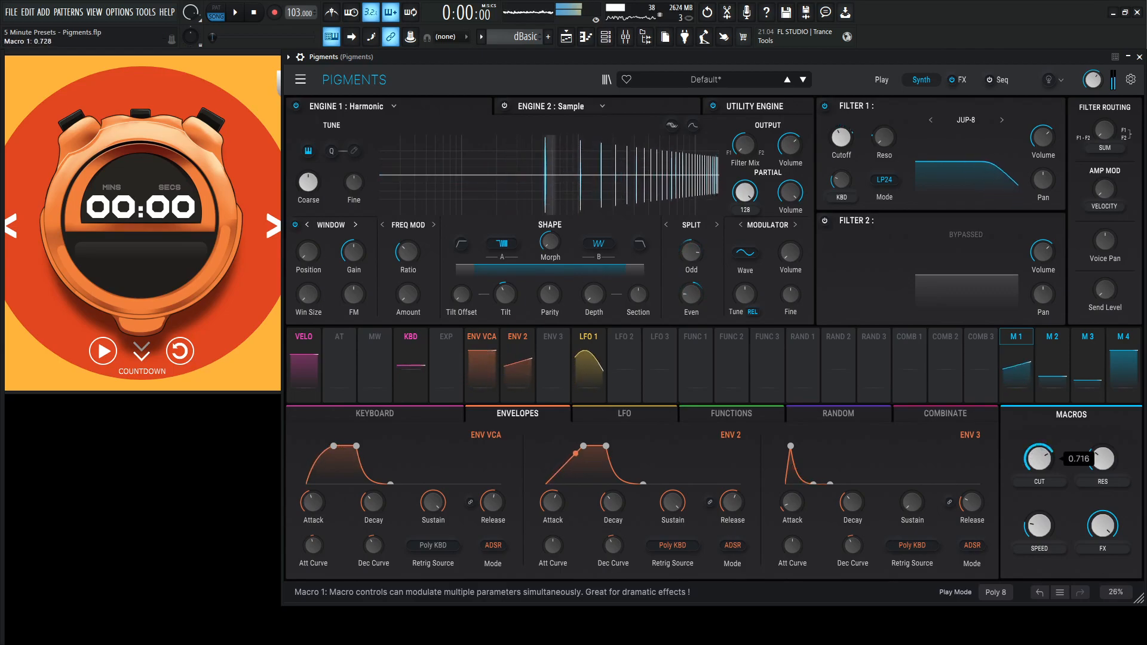
left_click_drag(1037, 454, 1037, 445)
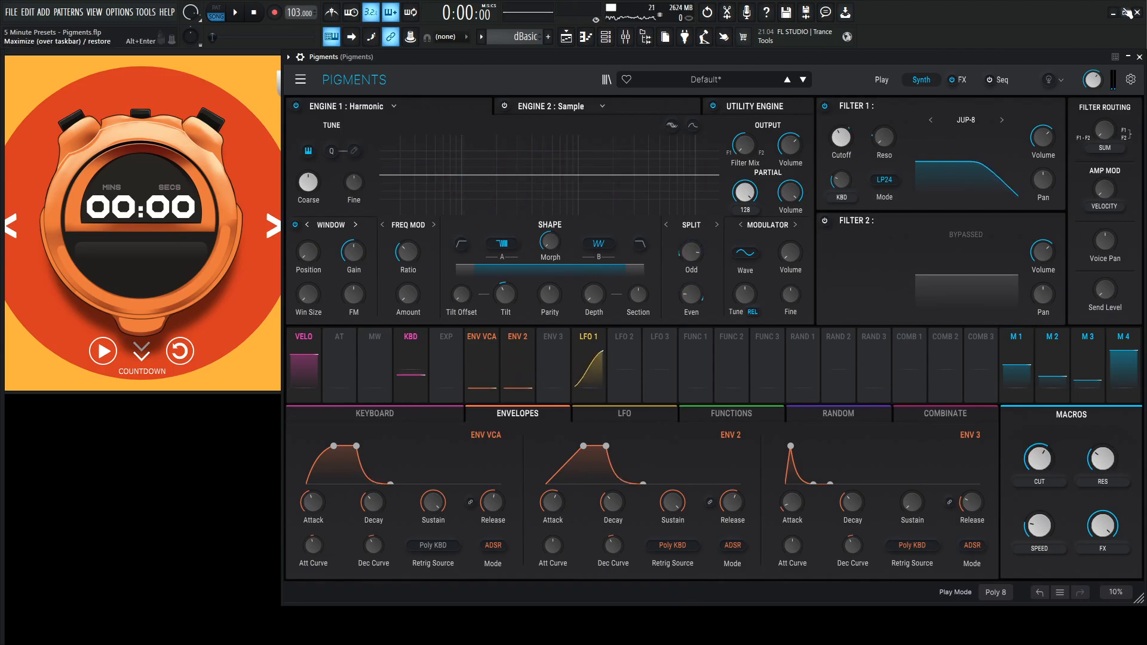
left_click(959, 80)
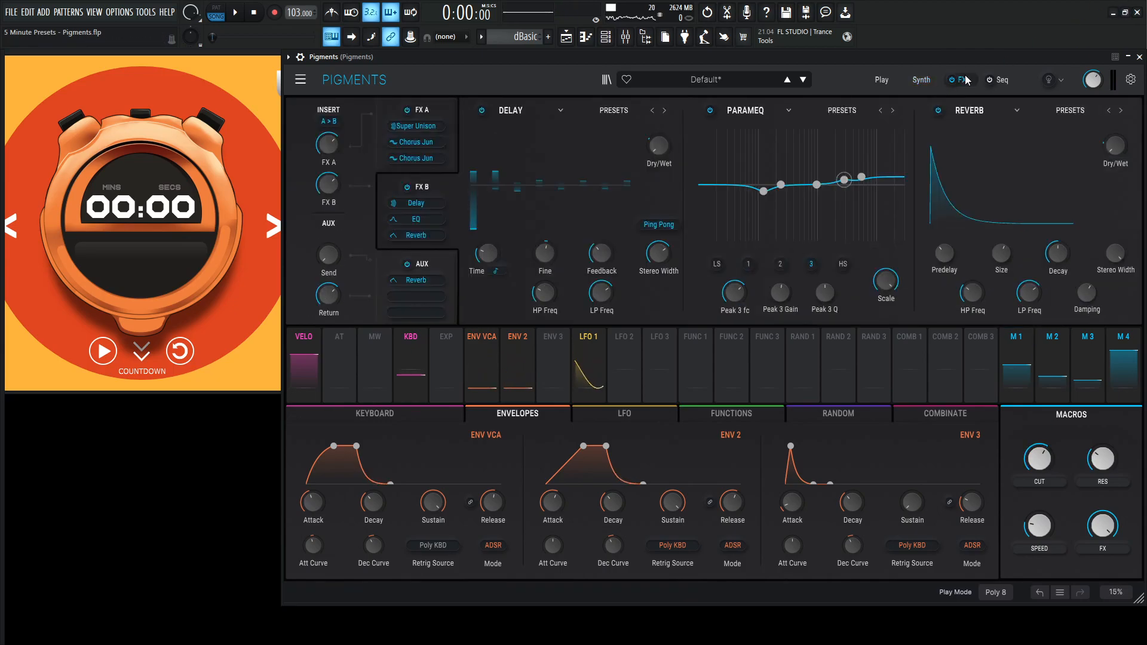